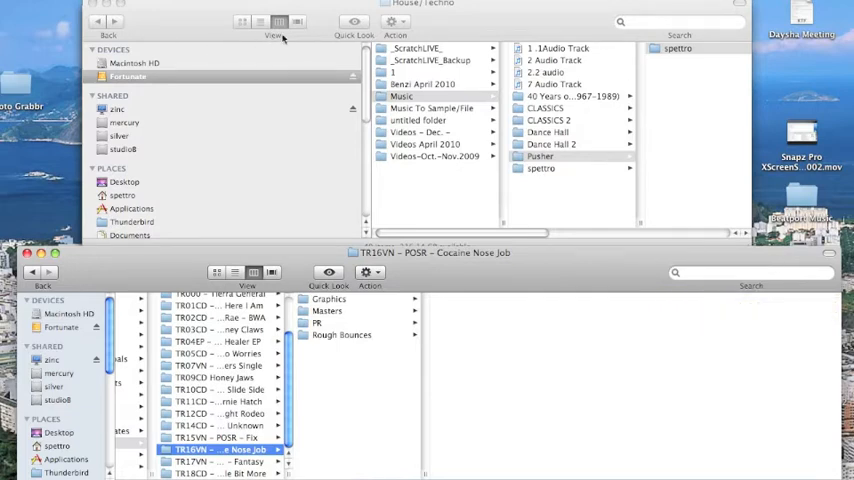
{"action": "mouse_move", "coordinate": [443, 38]}
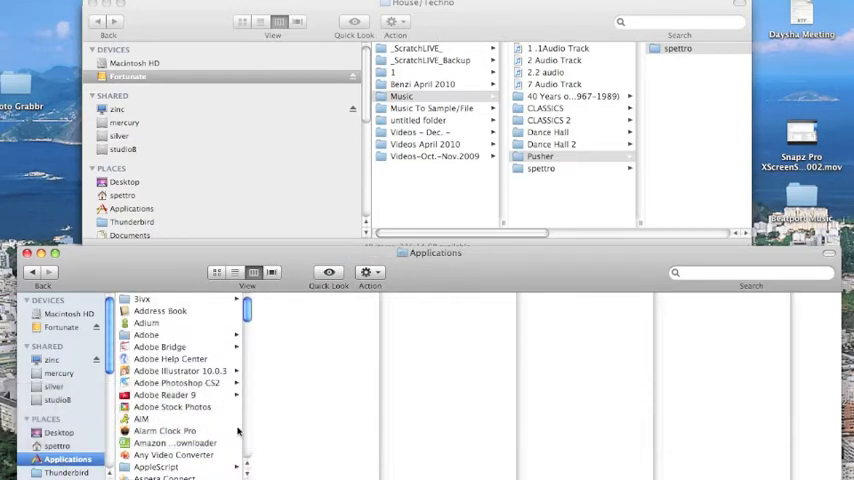
Scroll the Applications list down to Safari, Skype and Snapz Pro X.
{"action": "scroll", "scroll_direction": "down", "scroll_amount": 3}
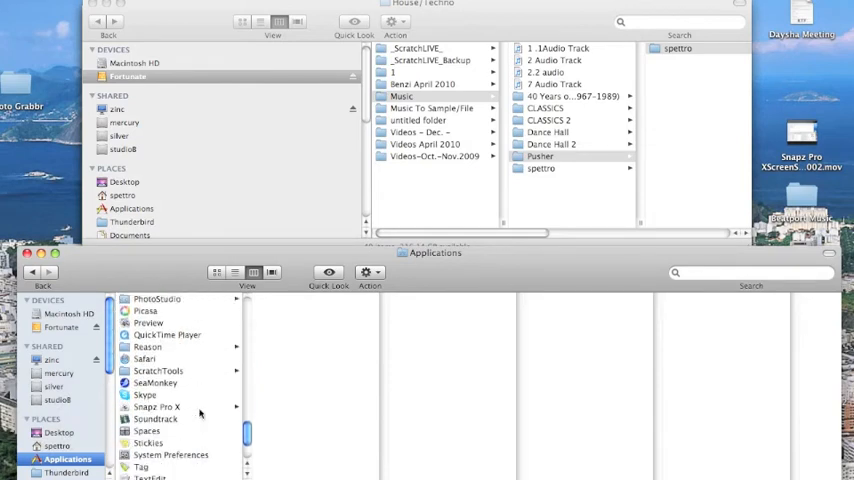
View the ScratchTools application folder, then the spettro home folder.
{"action": "left_click", "coordinate": [158, 371]}
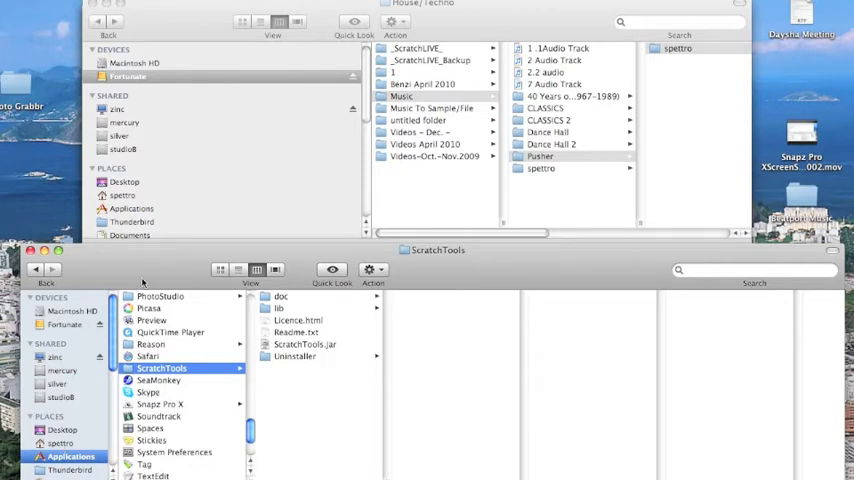
{"action": "left_click", "coordinate": [60, 443]}
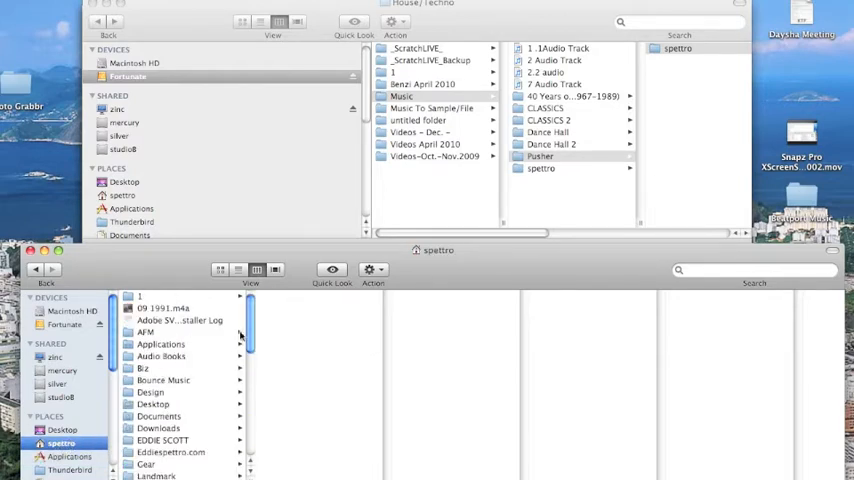
Browse spettro's Music > ScratchLIVE folder and show the Scratch Live application's preview.
{"action": "scroll", "scroll_direction": "down", "scroll_amount": 3}
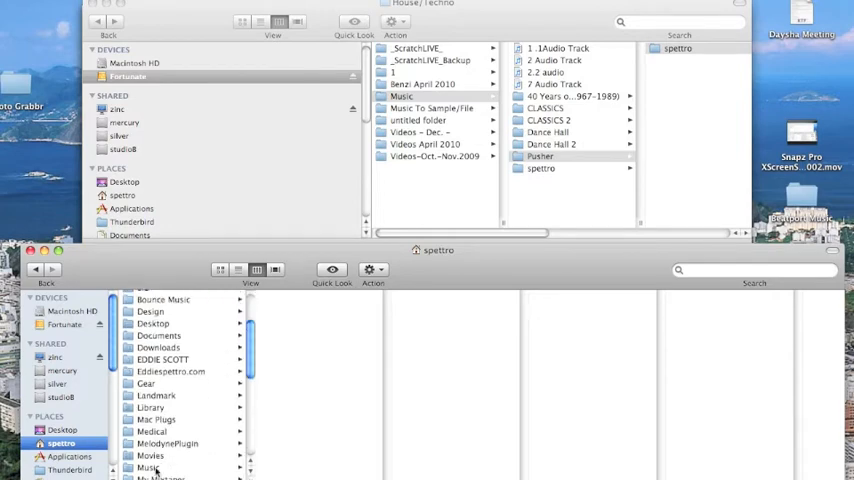
{"action": "left_click", "coordinate": [148, 467]}
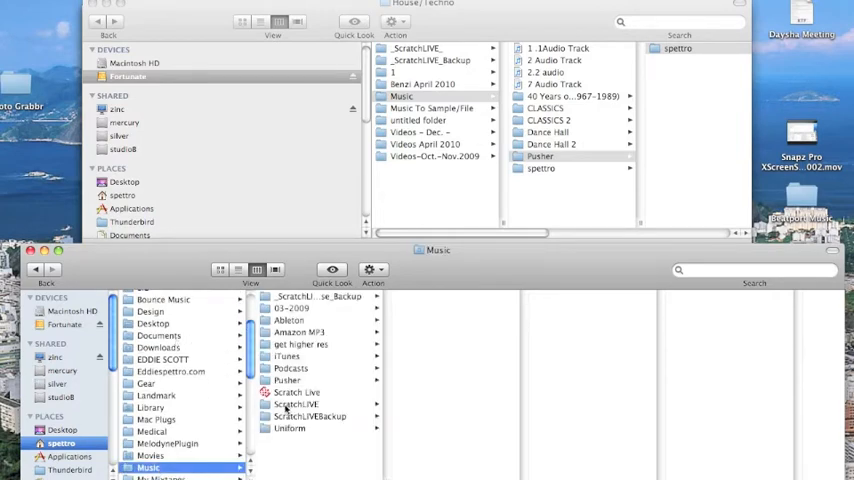
{"action": "left_click", "coordinate": [295, 404]}
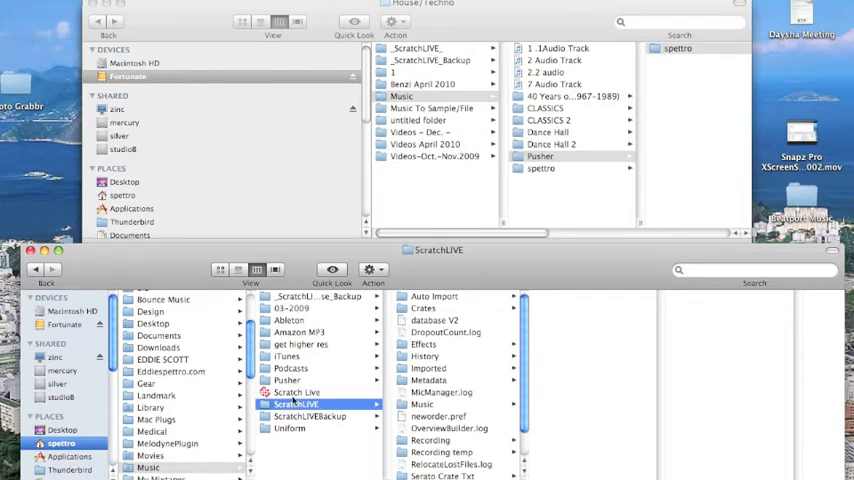
{"action": "left_click", "coordinate": [296, 392]}
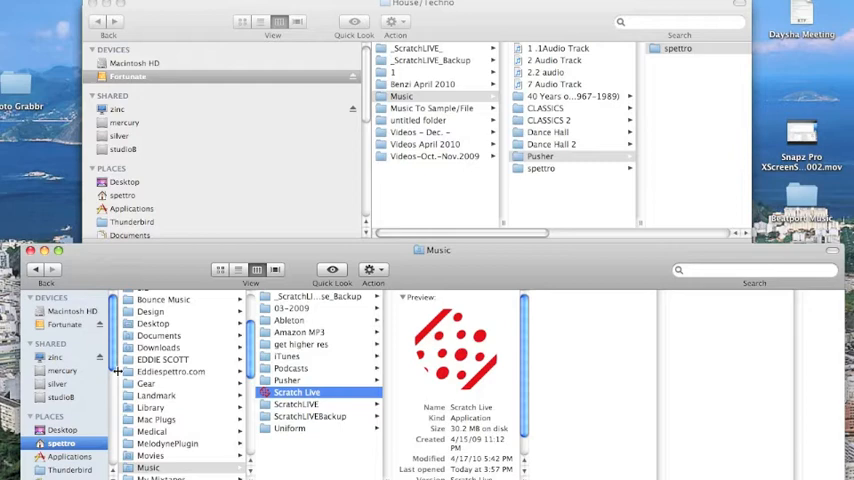
{"action": "mouse_move", "coordinate": [120, 372]}
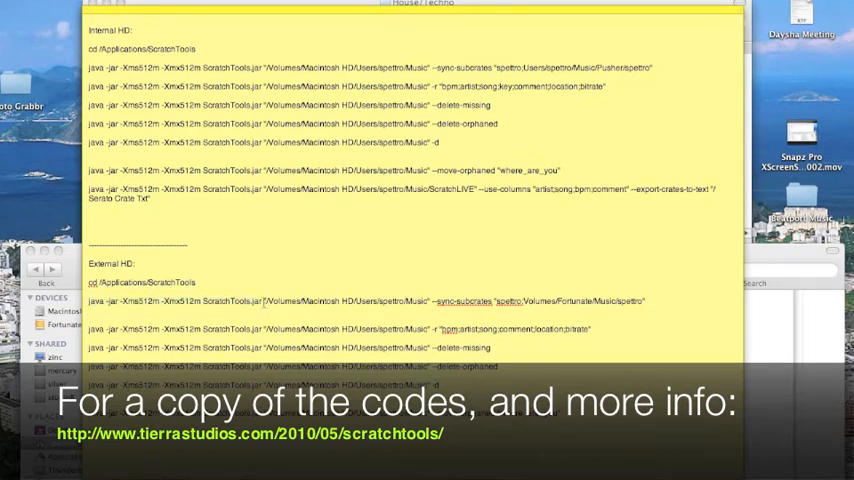
Select the --sync-subcrates text in the Stickies External HD command line.
{"action": "left_click_drag", "start_coordinate": [267, 301], "coordinate": [380, 301]}
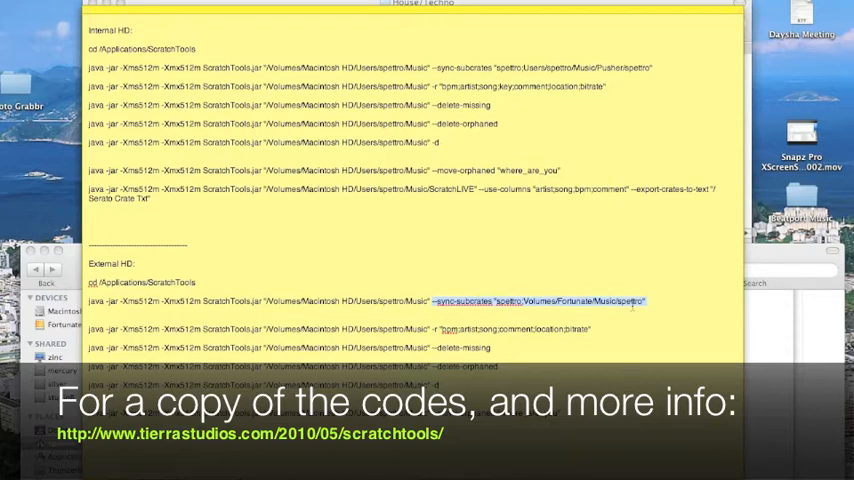
{"action": "mouse_move", "coordinate": [574, 320]}
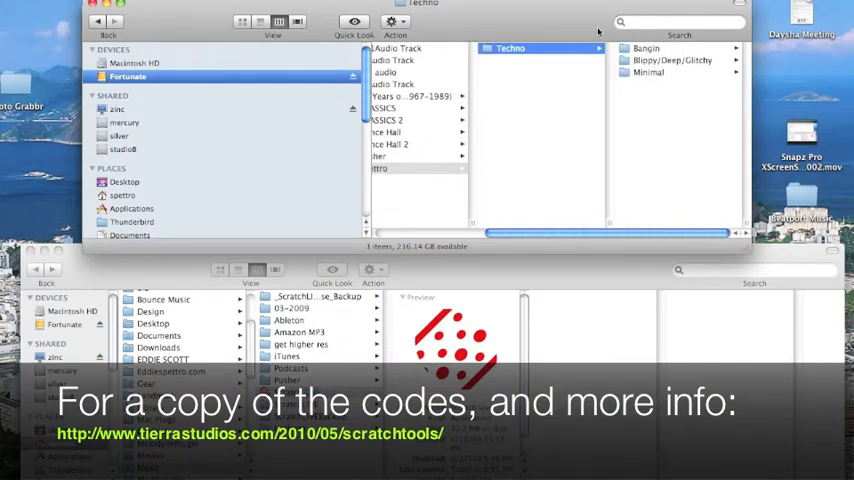
{"action": "mouse_move", "coordinate": [603, 104]}
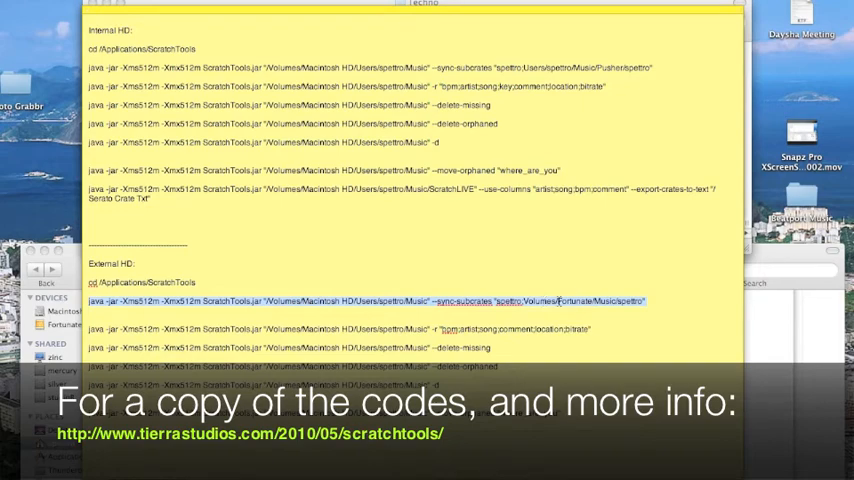
Run the External HD sync-subcrates command in Terminal, backing up the database.
{"action": "key", "text": "cmd+tab"}
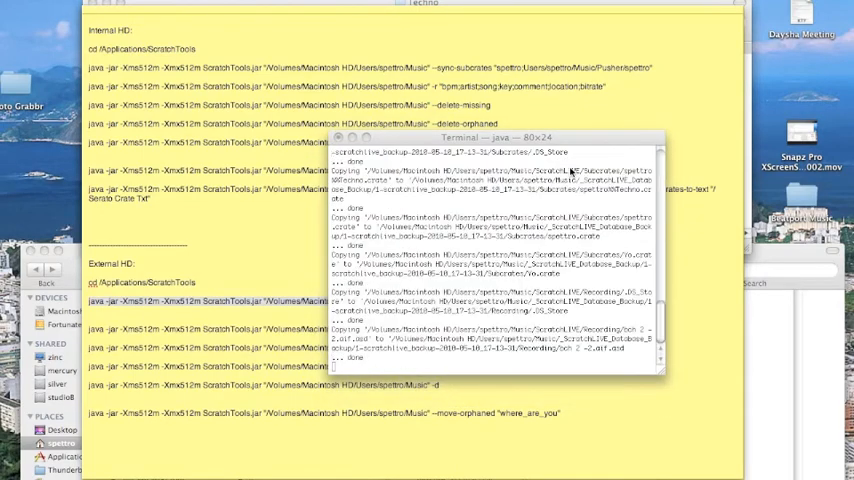
{"action": "scroll", "scroll_direction": "down", "scroll_amount": 3}
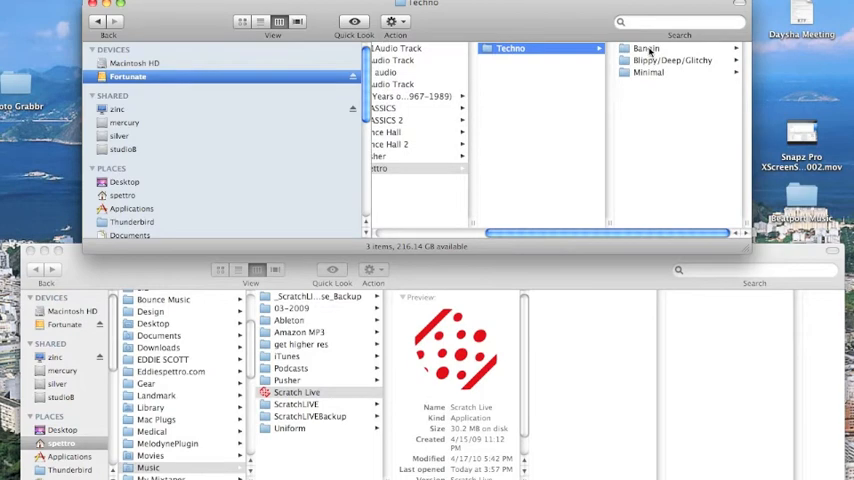
Select the Bangin folder in Finder before returning to the Stickies note.
{"action": "left_click", "coordinate": [646, 48]}
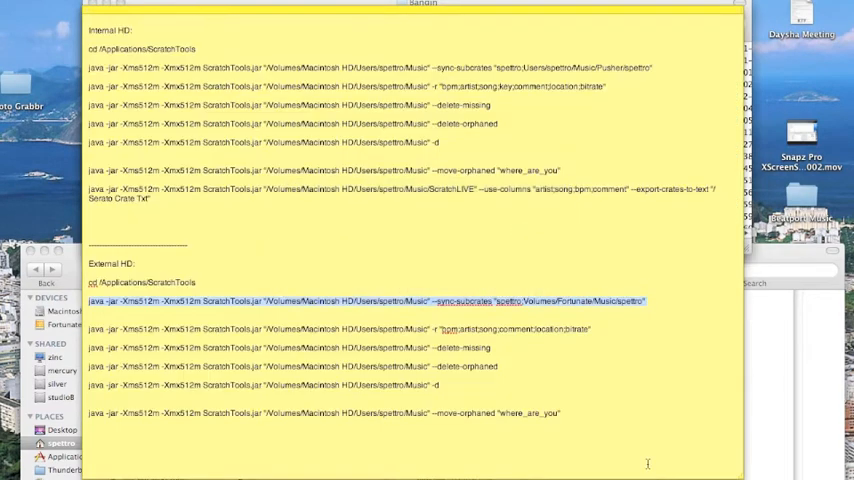
{"action": "mouse_move", "coordinate": [592, 330]}
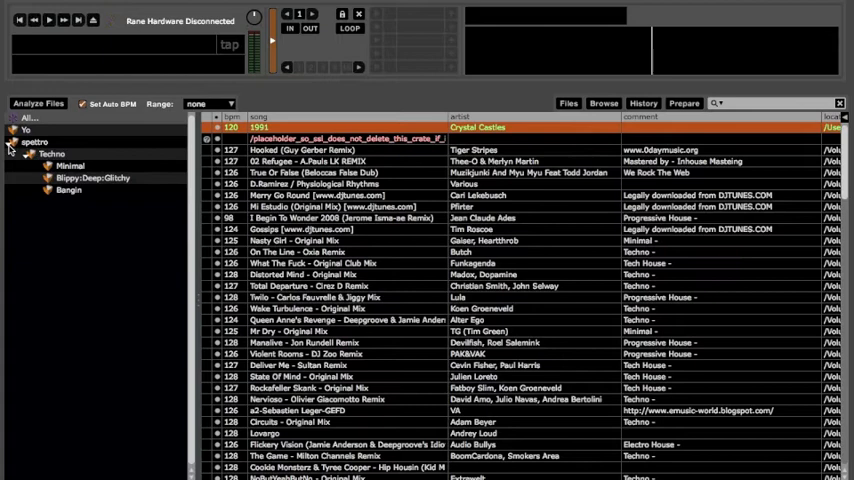
Select the spettro crate and expand Techno to Minimal, Blippy:Deep:Glitchy and Bangin.
{"action": "left_click", "coordinate": [34, 142]}
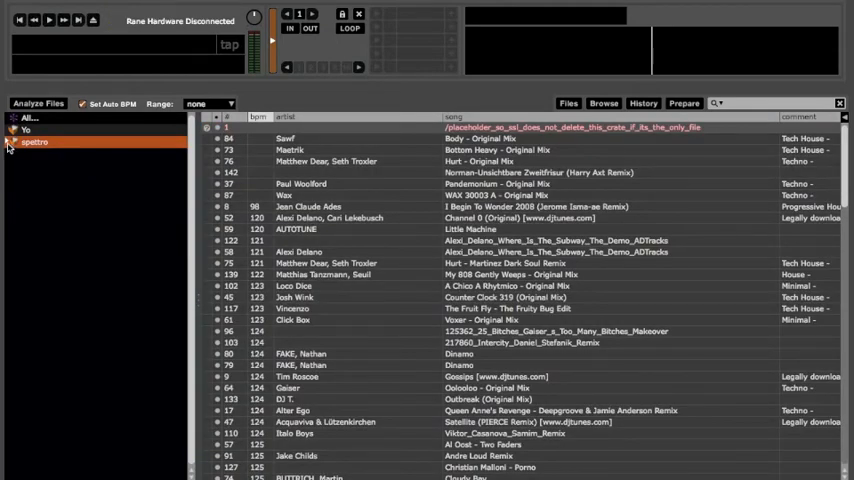
{"action": "left_click", "coordinate": [11, 142]}
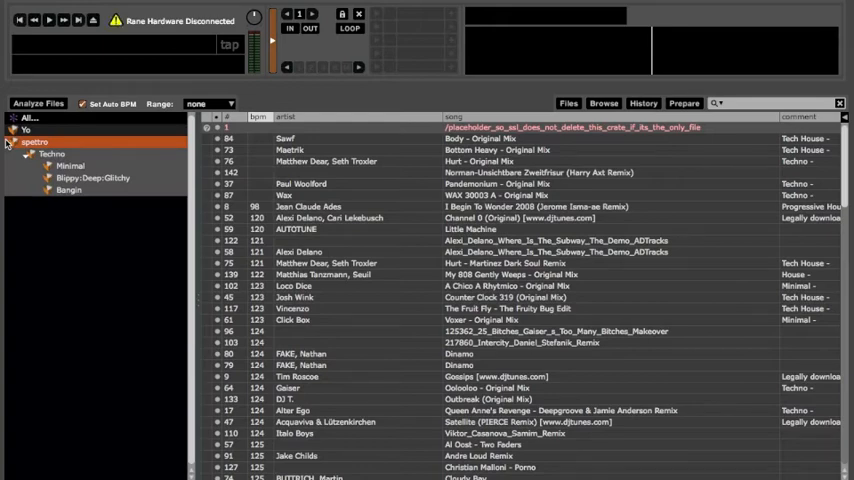
{"action": "mouse_move", "coordinate": [92, 223]}
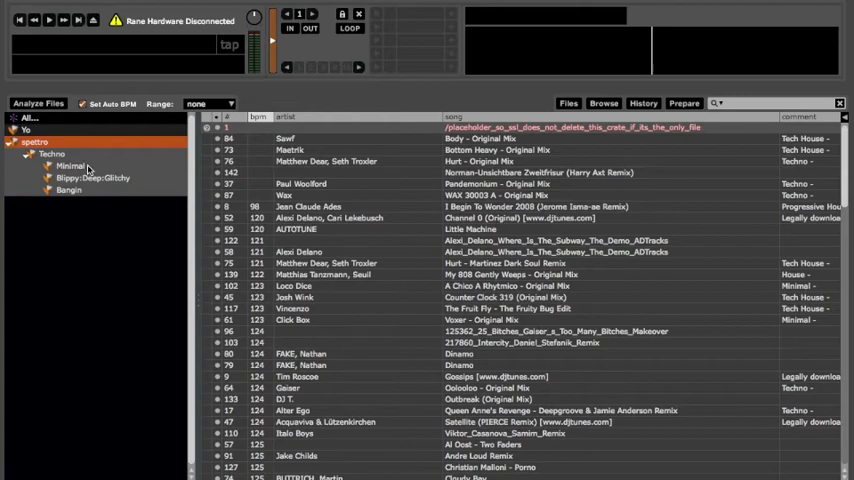
View the Minimal then Bangin sub-crates and close the column chooser.
{"action": "left_click", "coordinate": [70, 165]}
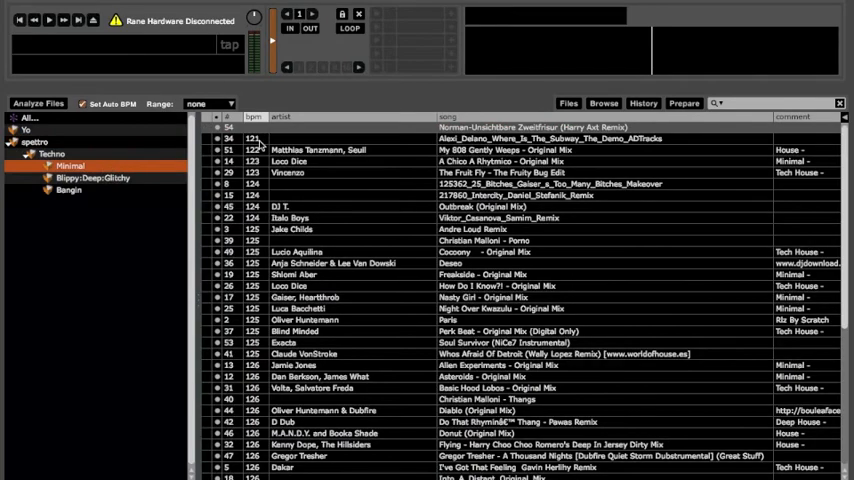
{"action": "mouse_move", "coordinate": [114, 200]}
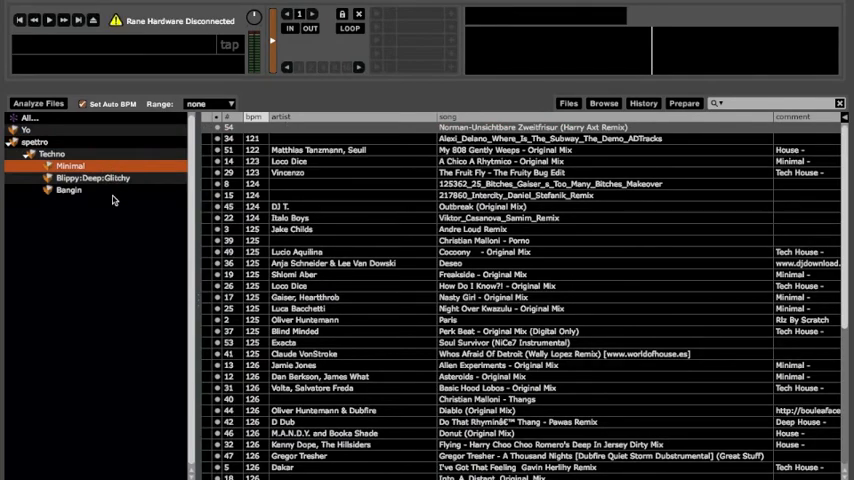
{"action": "left_click", "coordinate": [69, 190]}
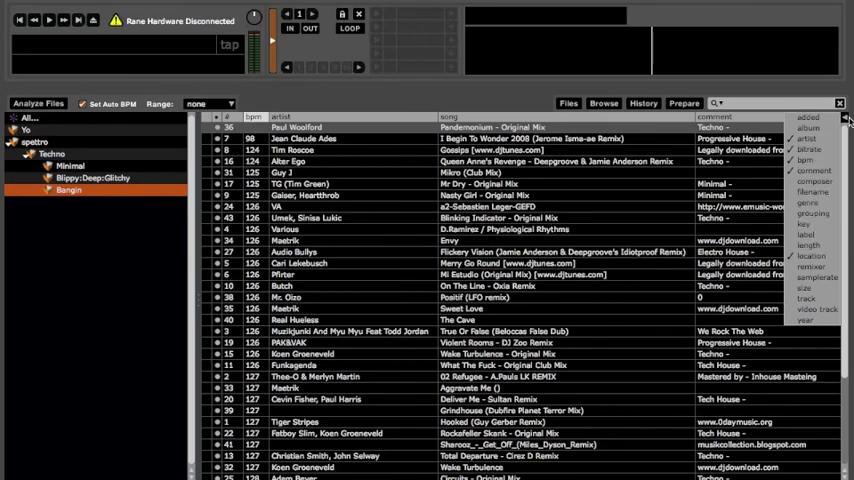
{"action": "left_click", "coordinate": [843, 103]}
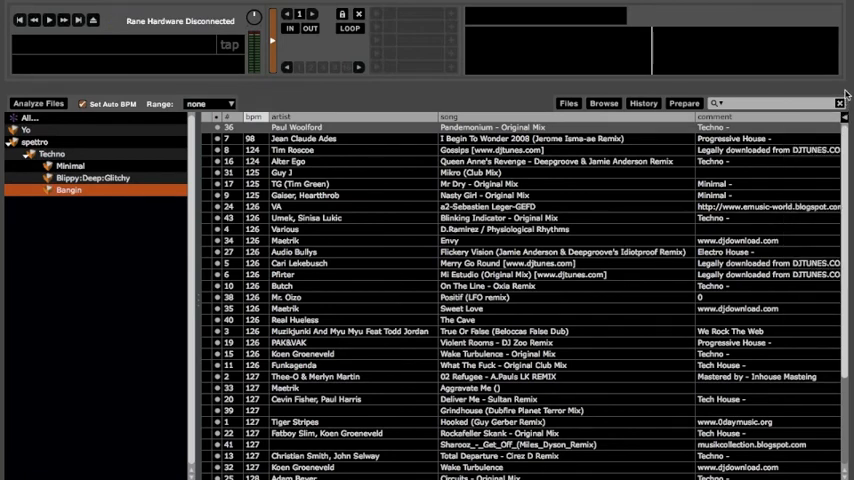